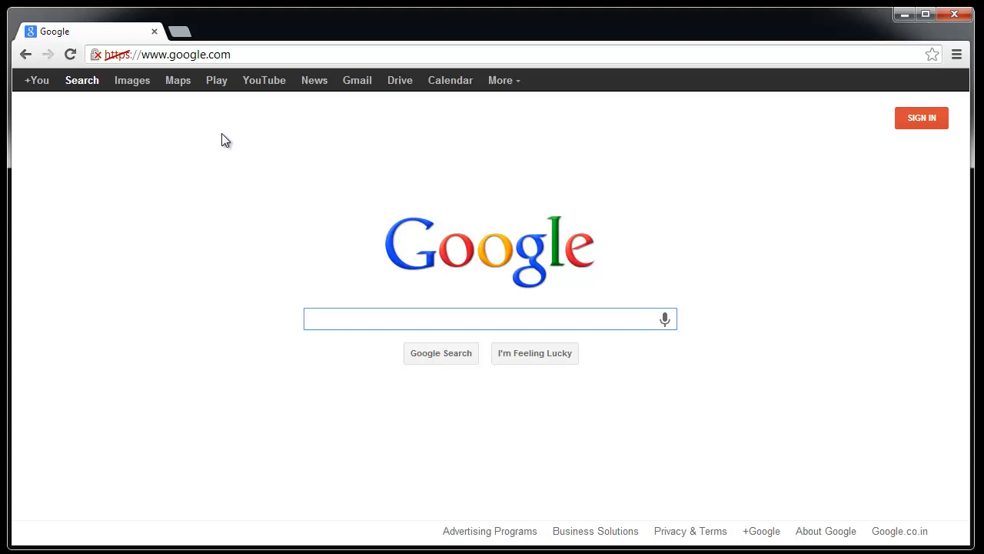
Step: Open laptop-datarecovery.com in Chrome and start the Windows download
click(484, 319)
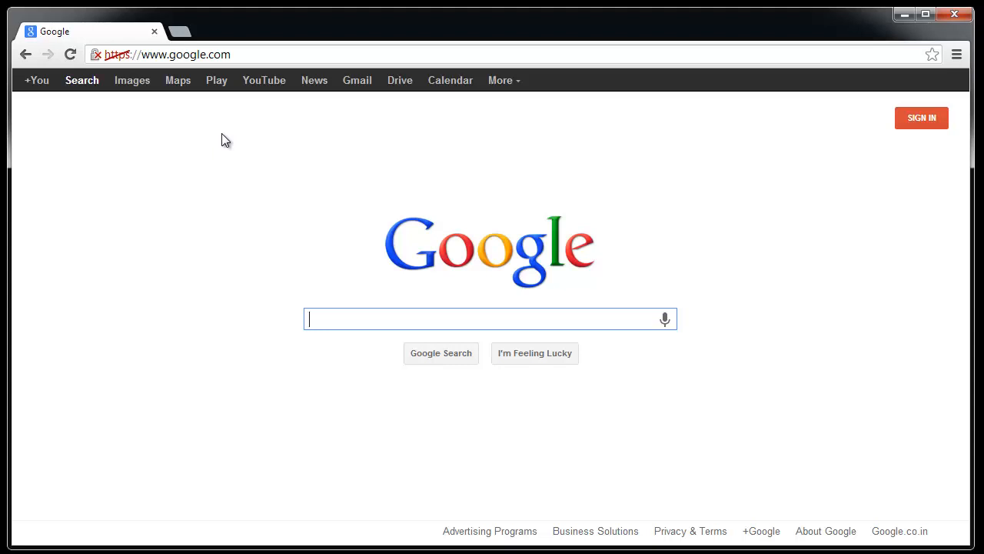
mouse_move(259, 228)
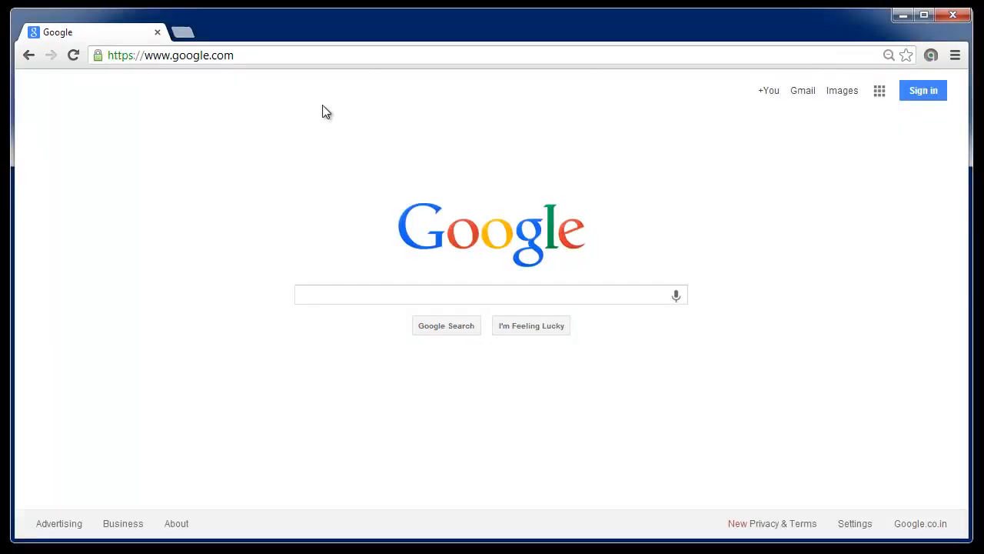
click(170, 54)
text(laptop-datarecovery)
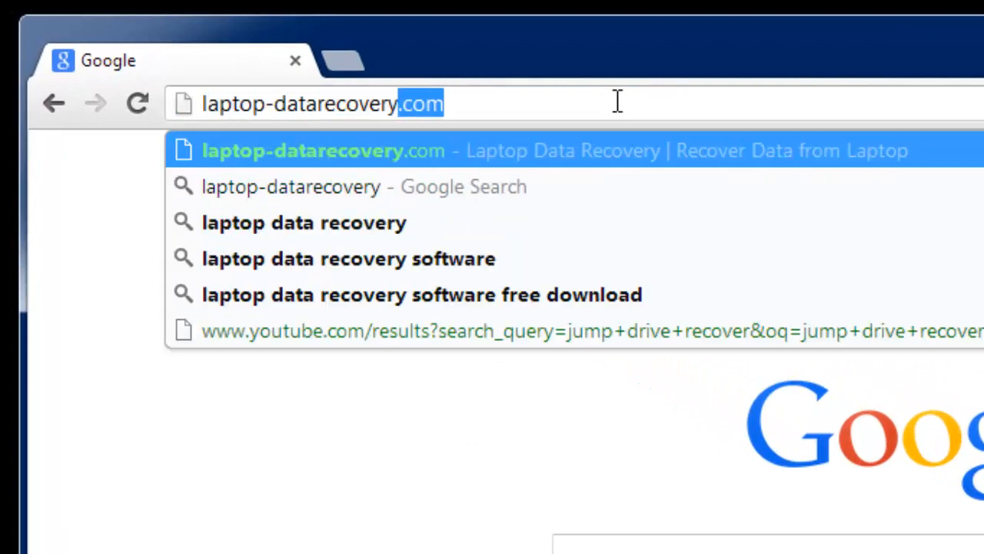
click(322, 150)
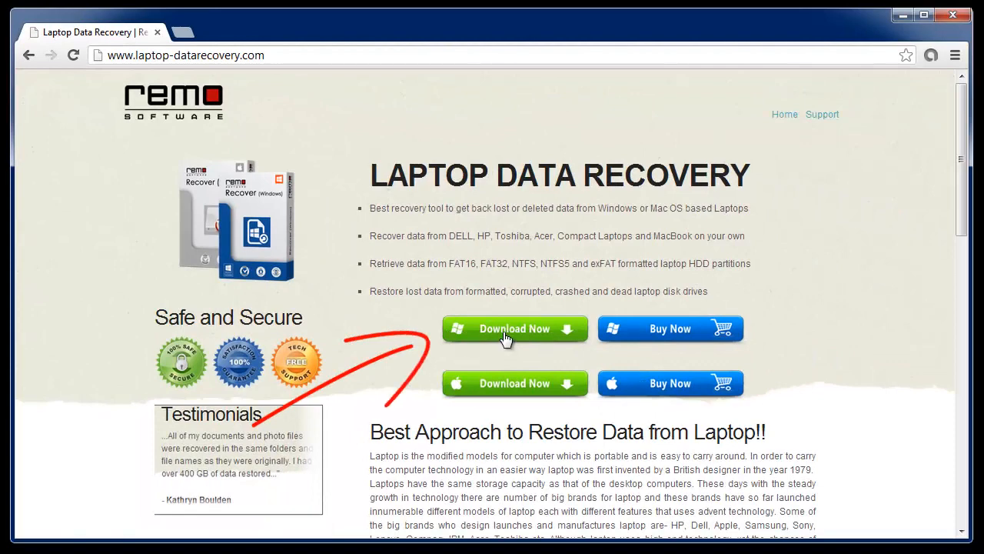
mouse_move(752, 246)
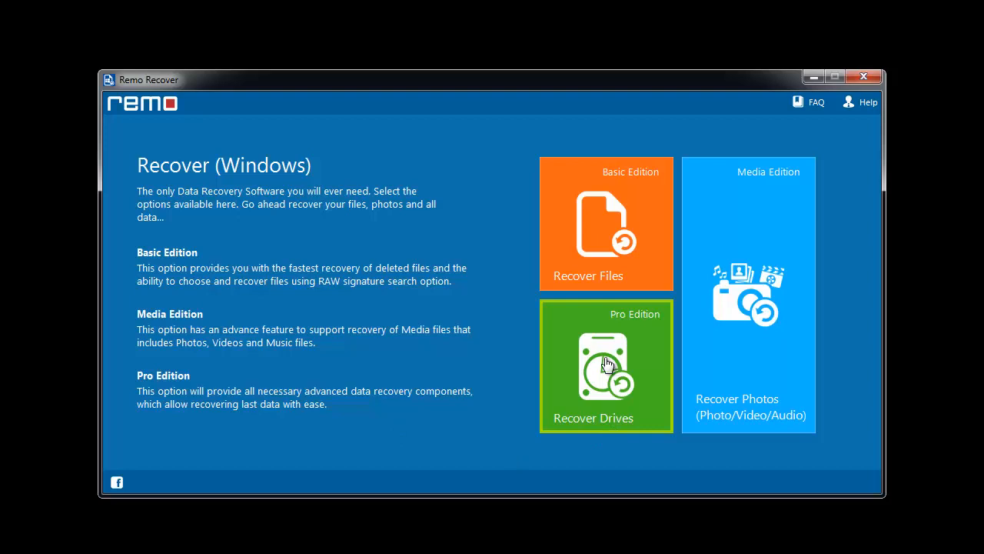
Step: Choose Recover Drives and search Disk - 0 for lost partitions
click(606, 365)
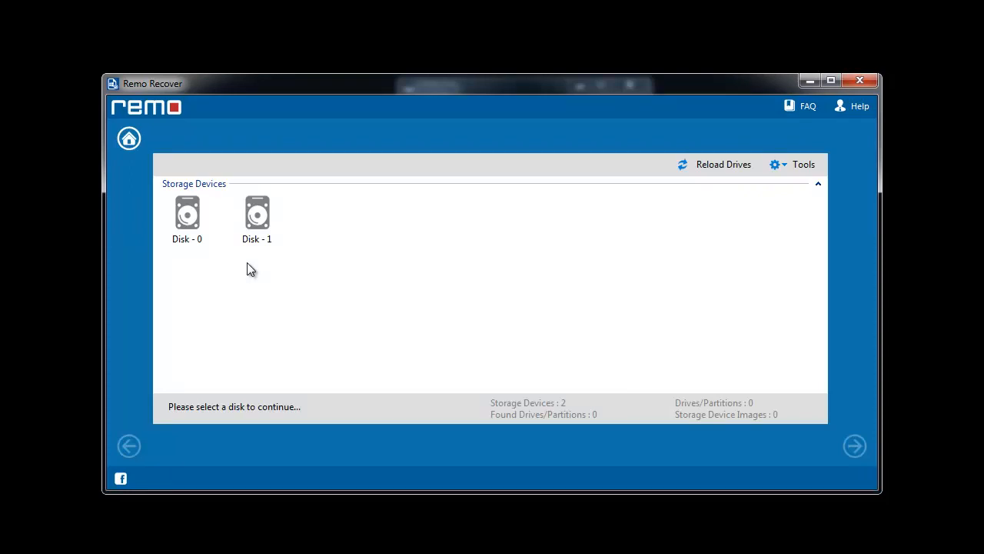
click(186, 217)
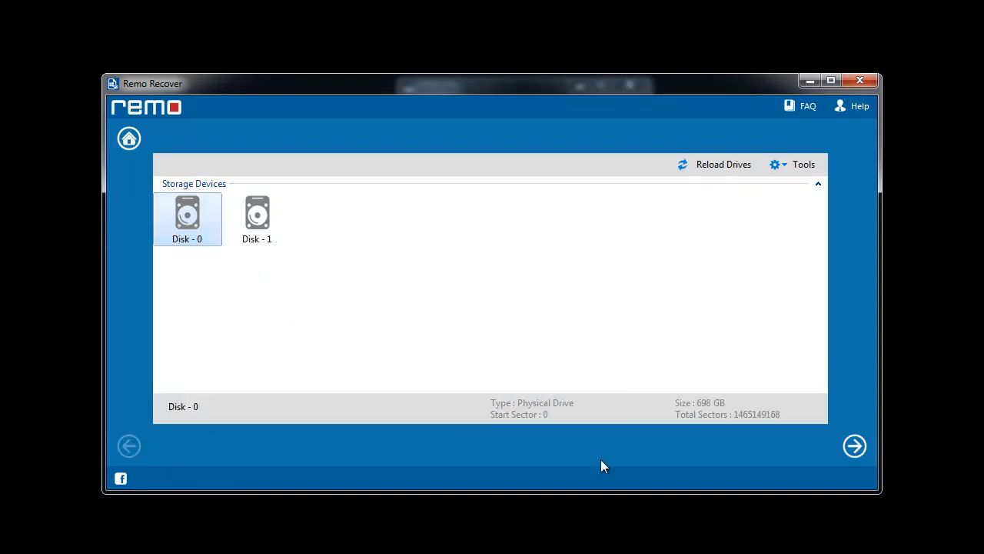
click(854, 446)
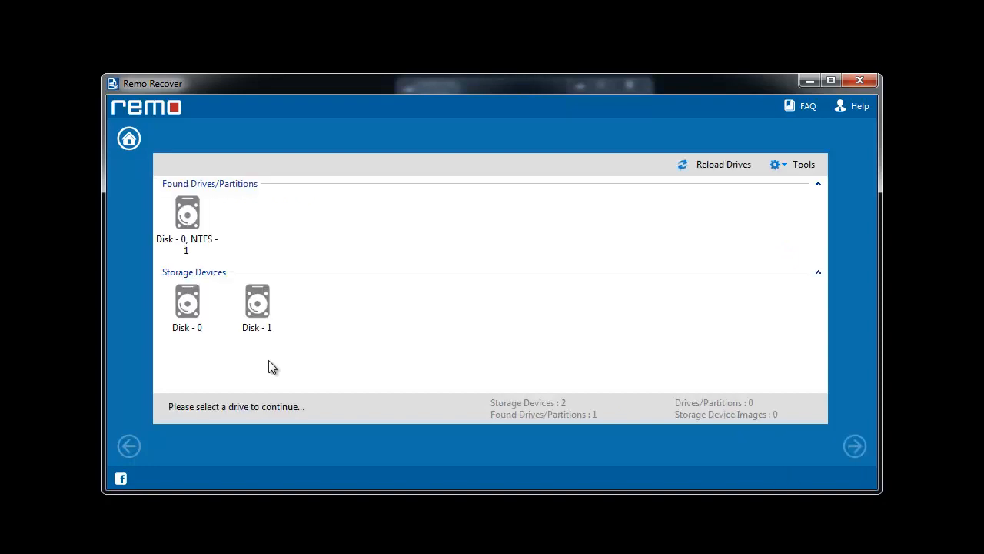
Step: Select the lost Disk - 0, NTFS - 1 partition and scan it, skipping file-type search
click(187, 223)
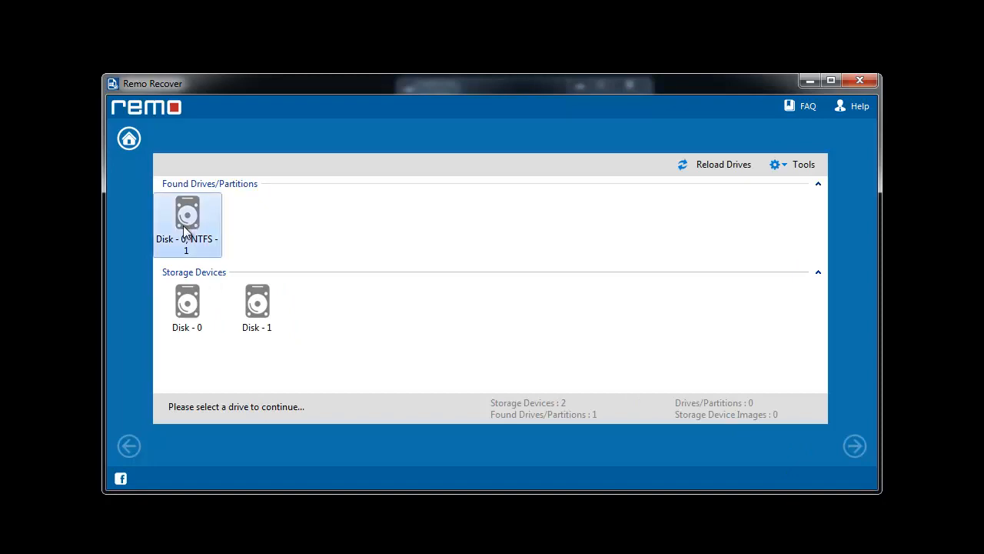
click(187, 225)
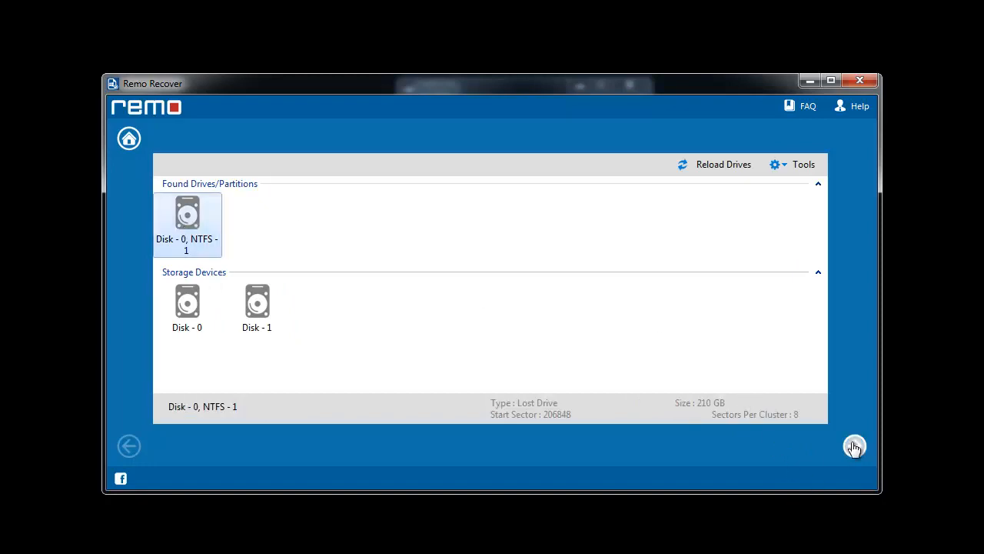
click(854, 446)
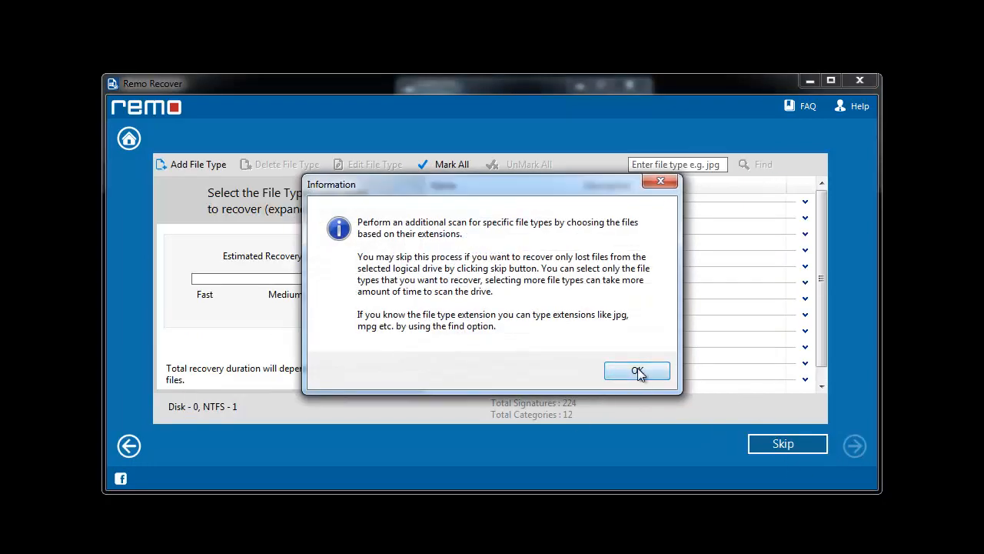
click(637, 371)
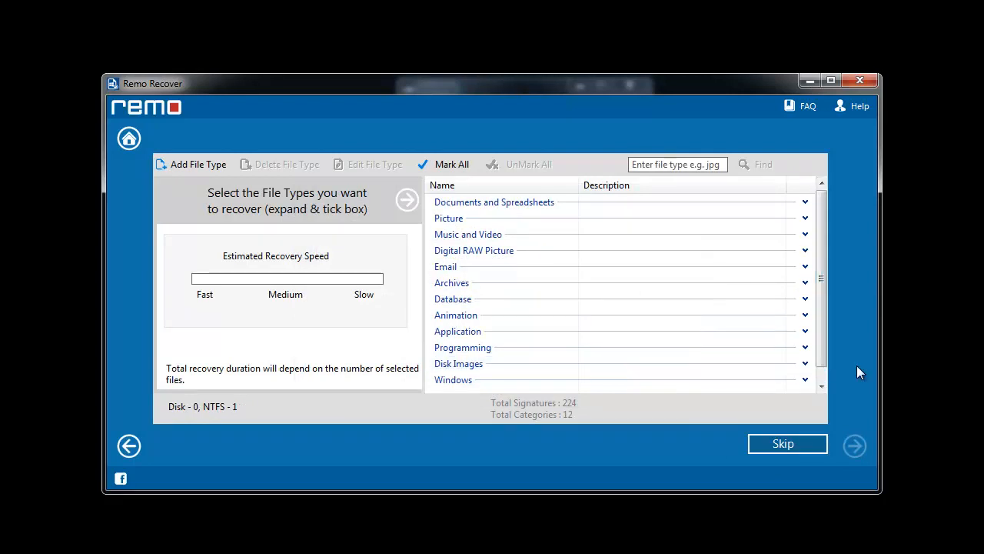
click(782, 443)
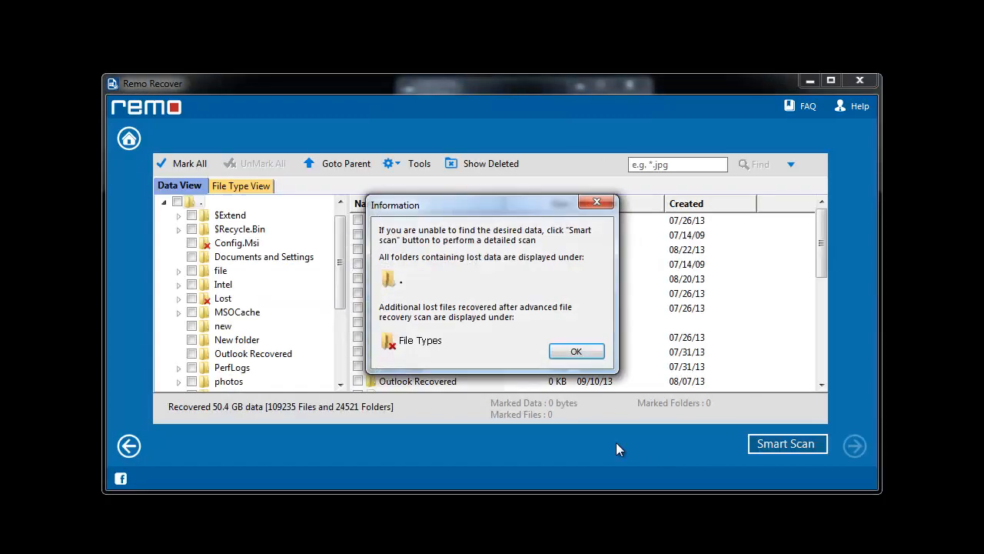
Step: Mark Video folder files and Test folder tracks like BASS!!!.MP3 for recovery
click(576, 351)
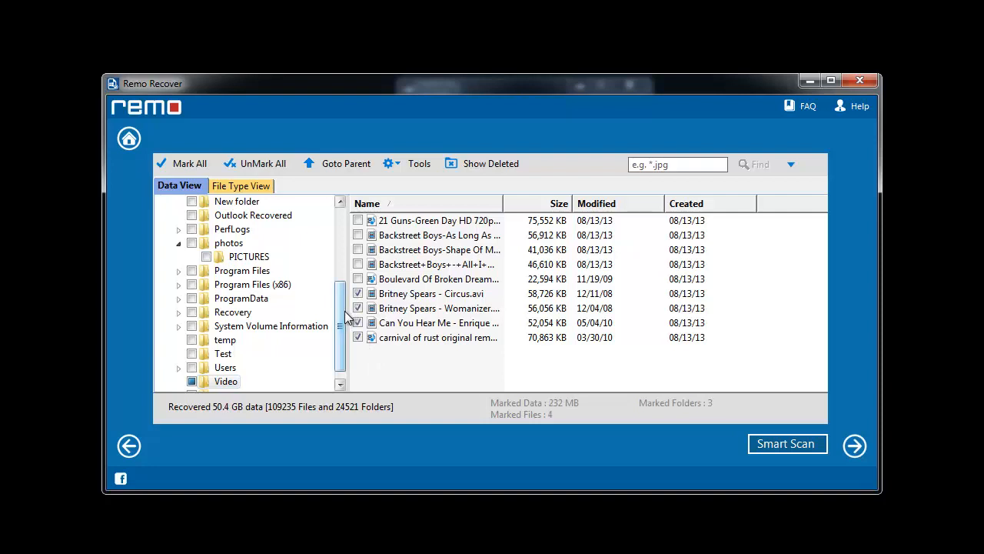
scroll(down, 3)
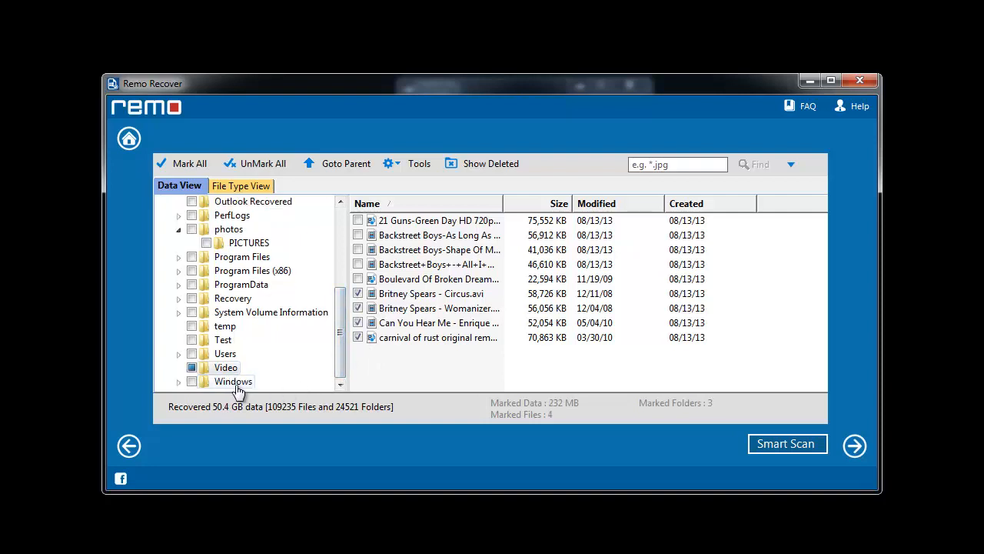
click(223, 339)
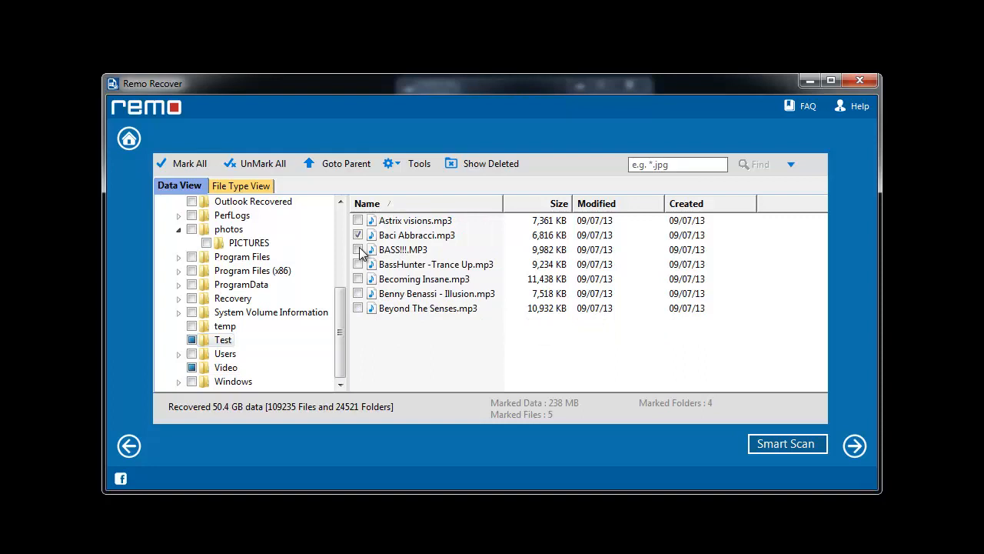
click(358, 249)
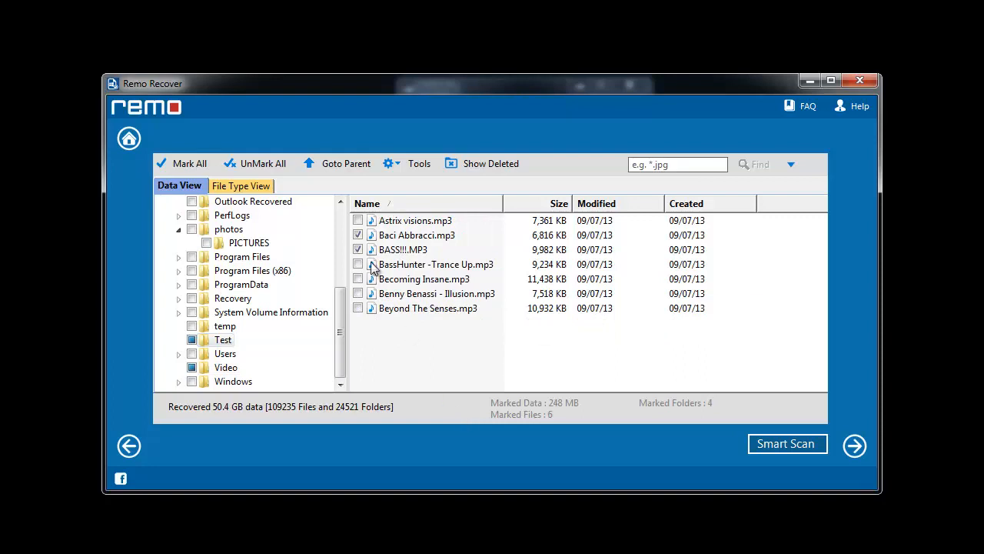
click(357, 264)
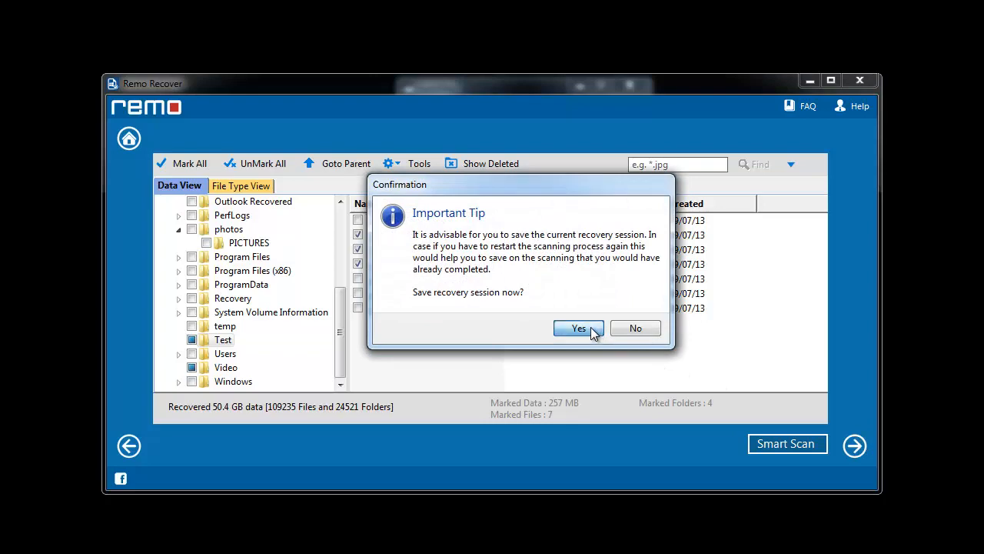
Step: Answer the session prompt, set Local Disk (C:) as output, and start saving
click(578, 328)
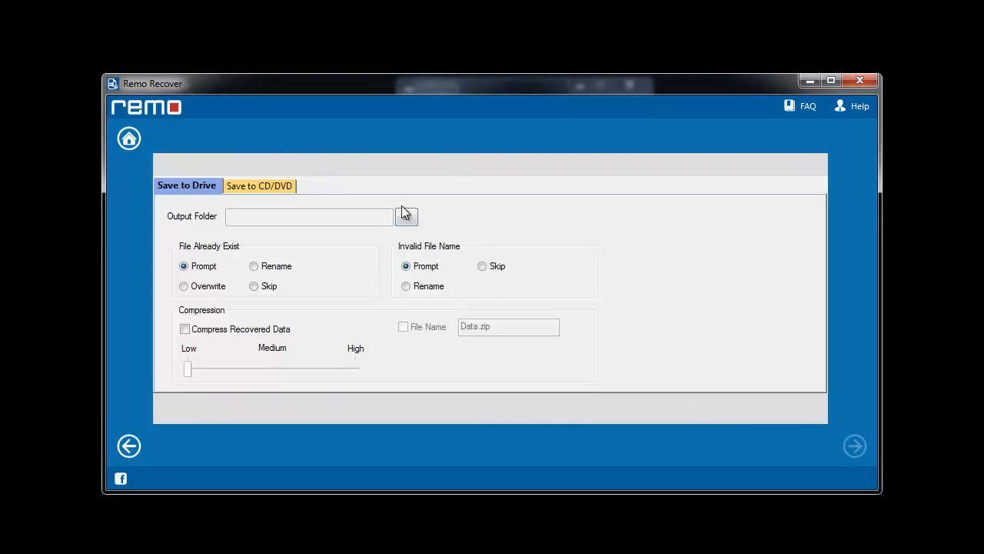
click(406, 216)
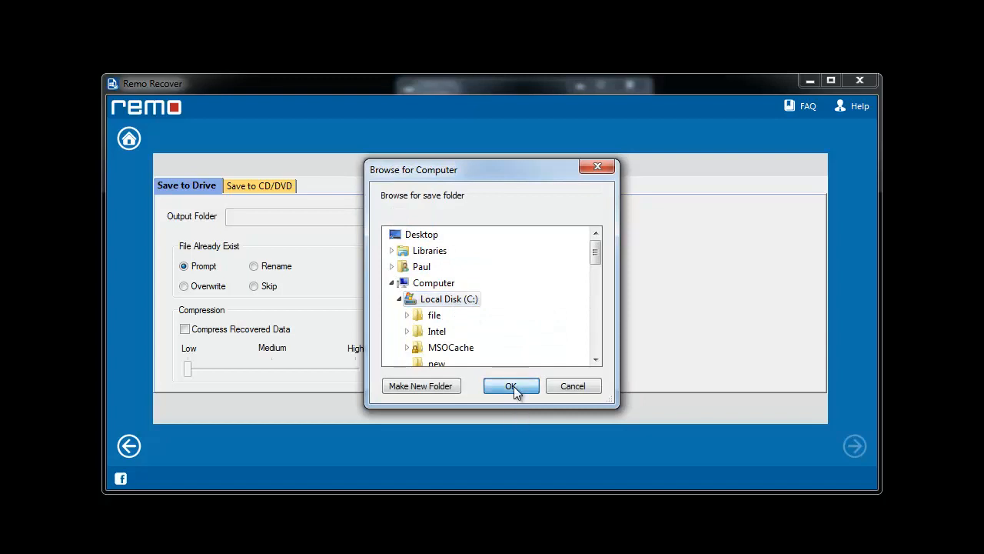
click(511, 386)
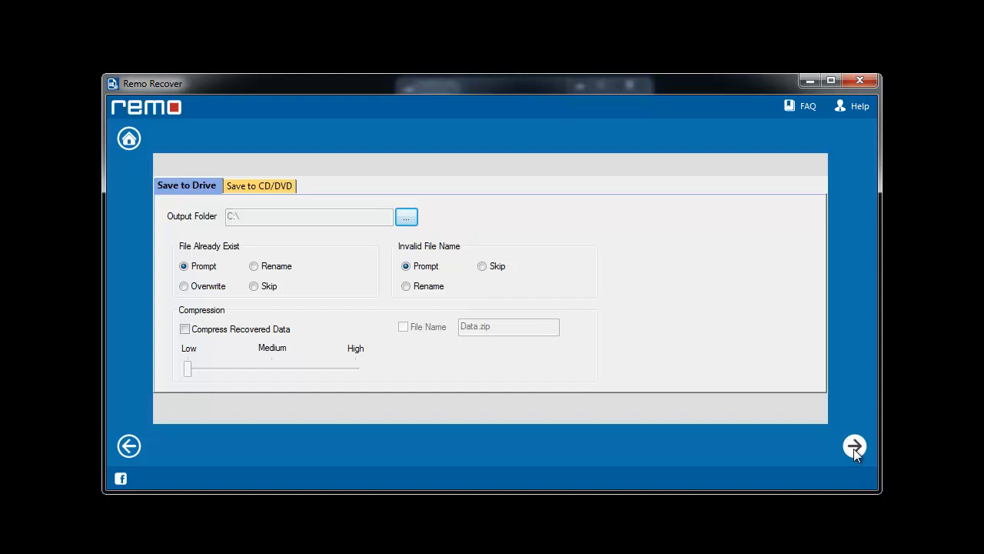
click(854, 446)
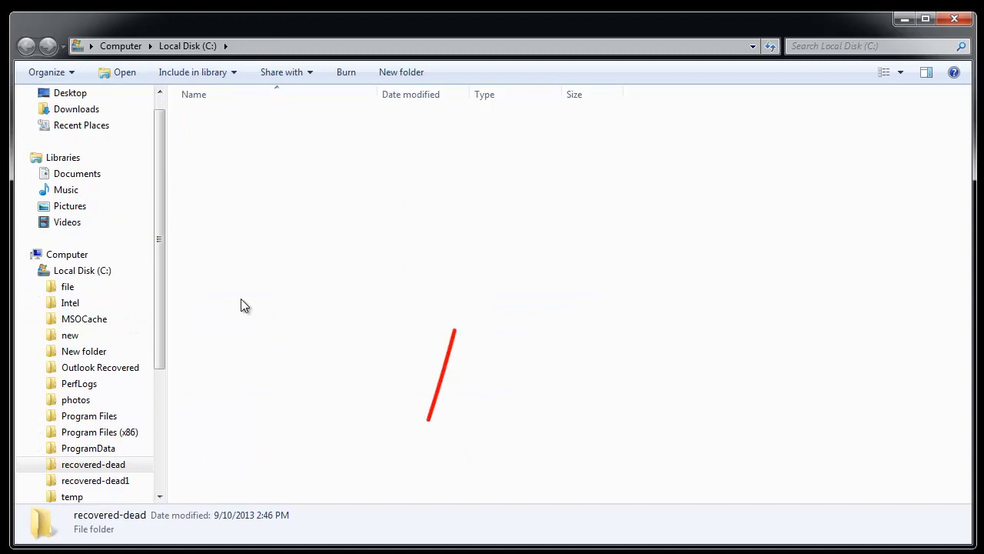
double_click(93, 464)
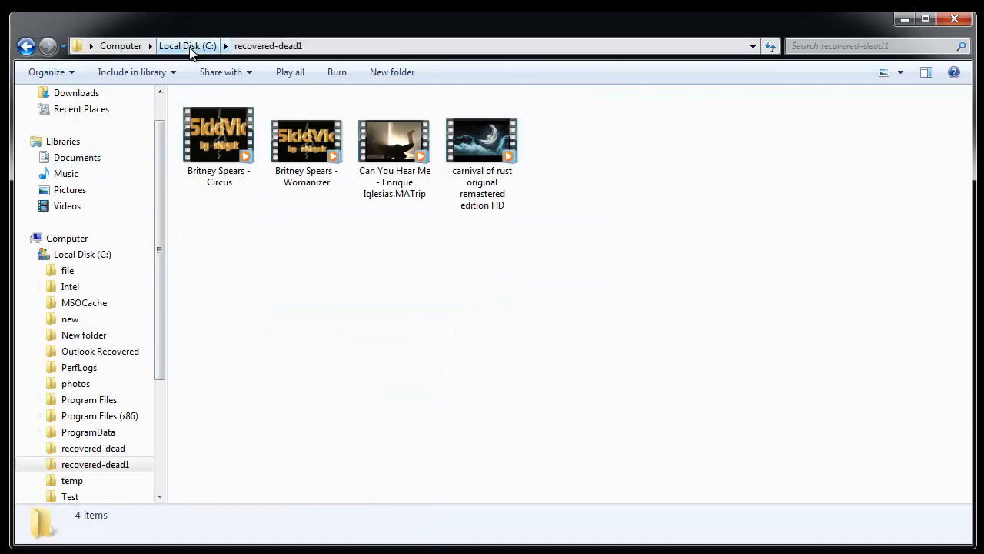
click(187, 46)
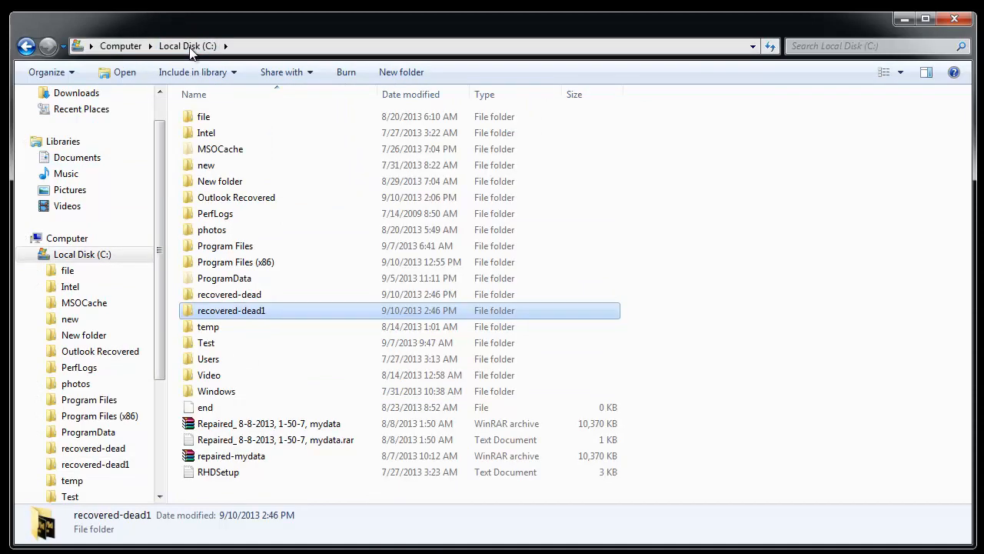